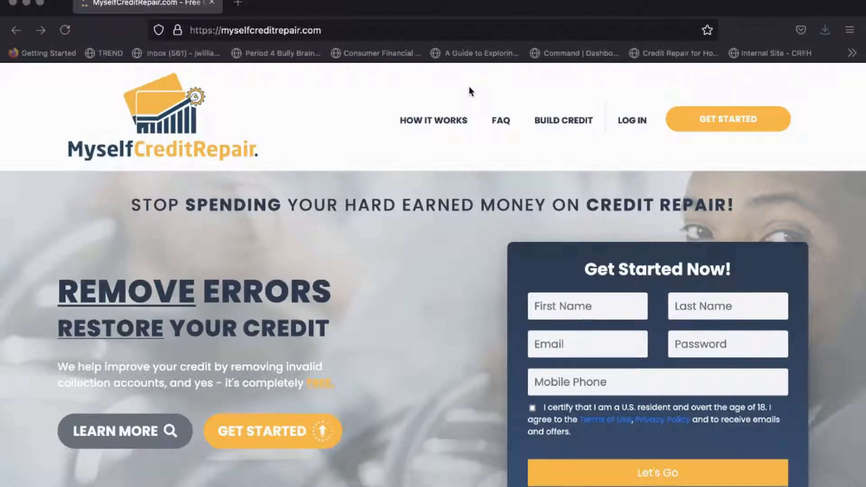
{"action": "mouse_move", "coordinate": [607, 330]}
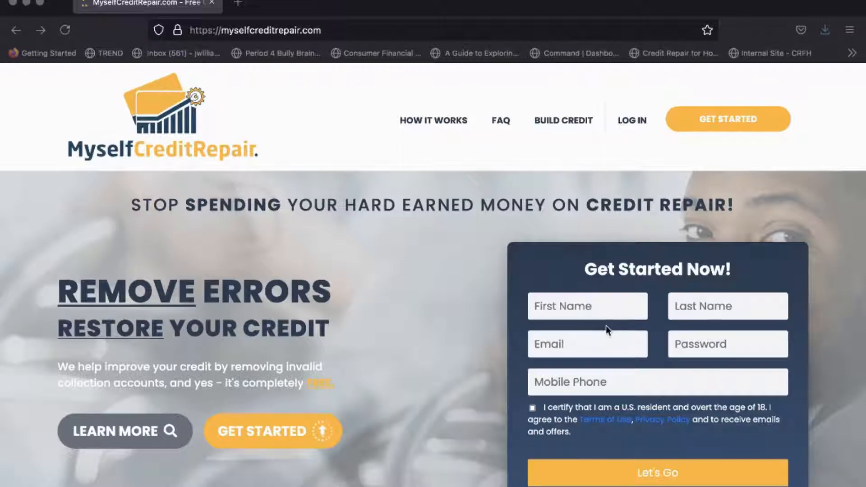
- Enter first name Jane, last name Doe and the email address in the sign-up form
{"action": "left_click", "coordinate": [588, 306]}
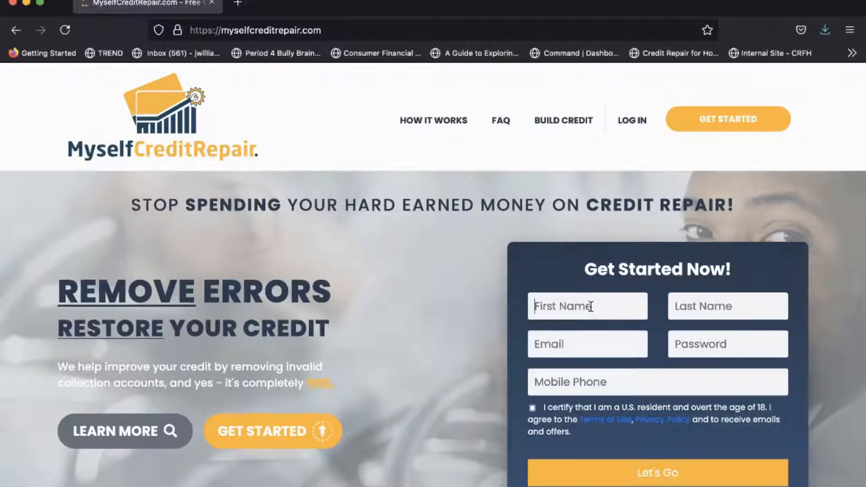
{"action": "type", "text": "J"}
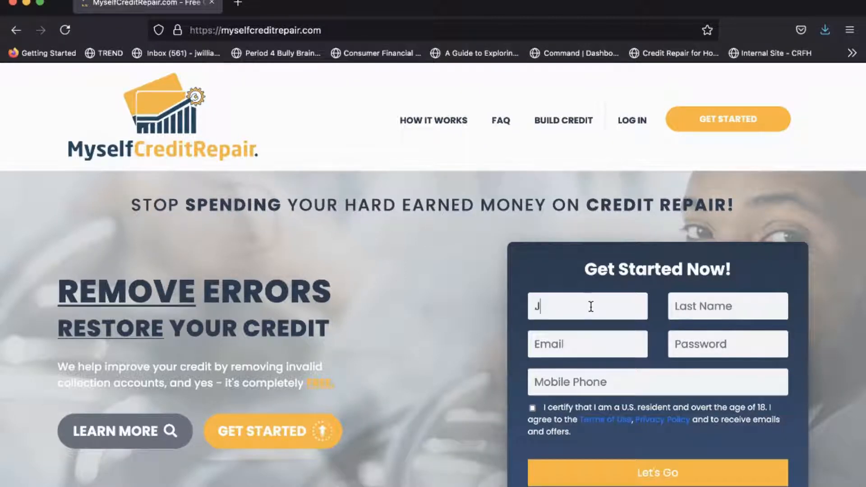
{"action": "type", "text": "ane"}
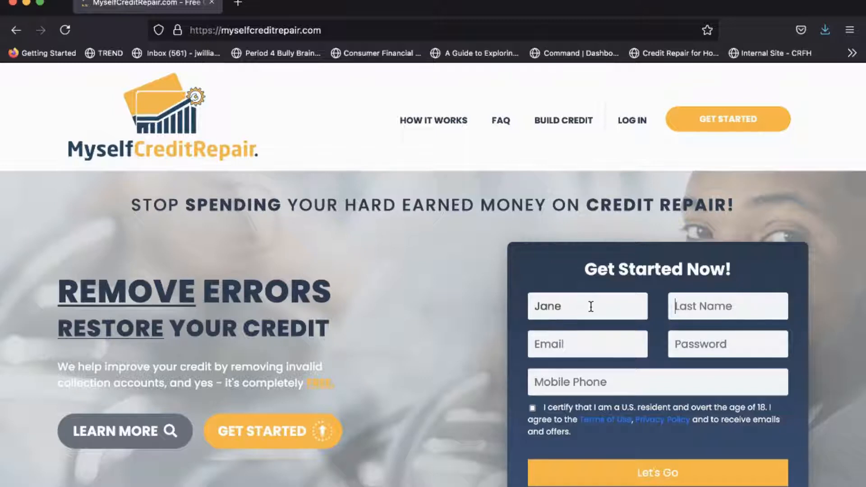
{"action": "type", "text": "Doe"}
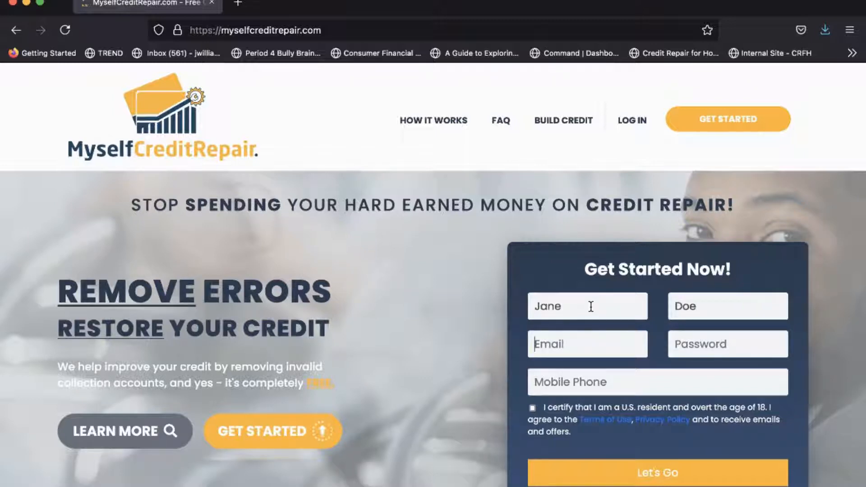
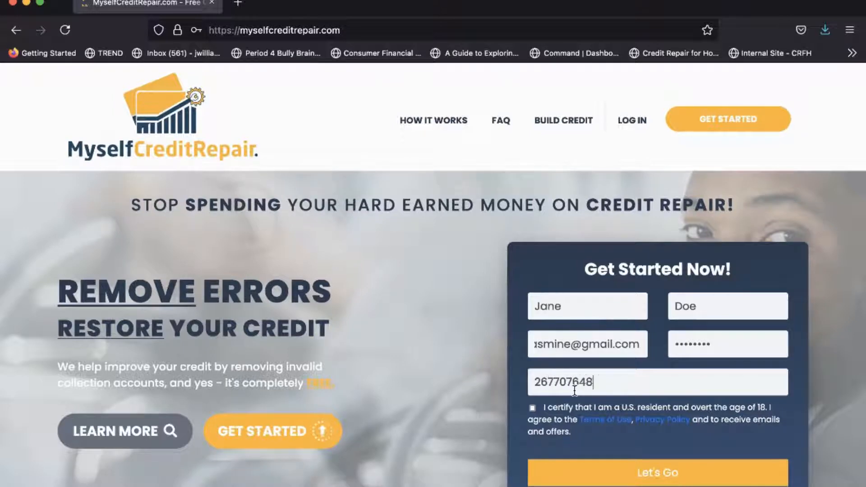
- Enter the password and mobile phone starting 267, and certify being a U.S. resident over 18
{"action": "left_click", "coordinate": [532, 407]}
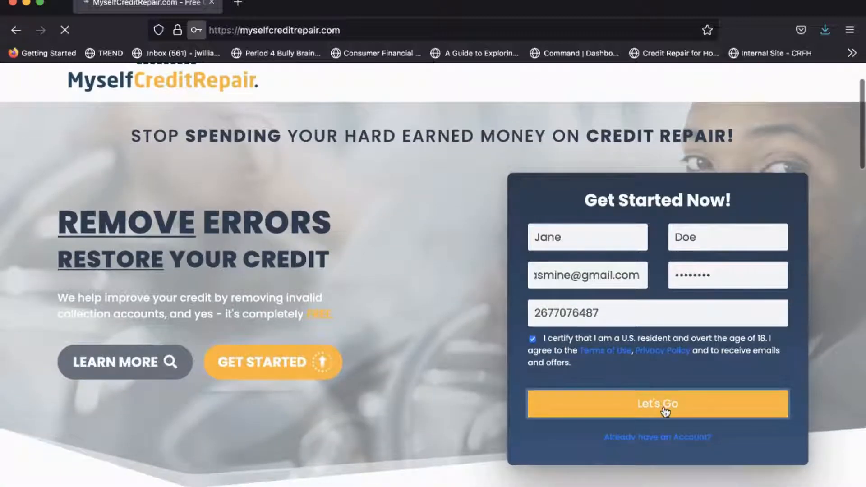
- Submit the sign-up form and enter street address 123 M... and city Philadelphia on the Register step
{"action": "left_click", "coordinate": [657, 404]}
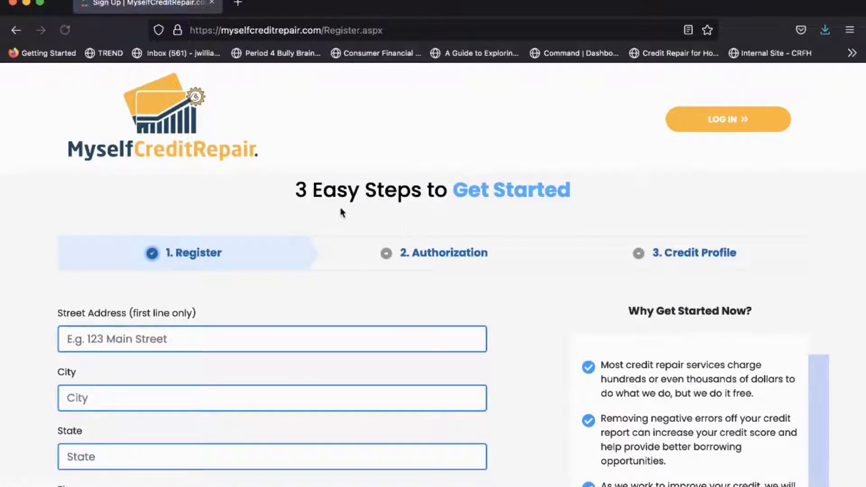
{"action": "scroll", "scroll_direction": "down", "scroll_amount": 3}
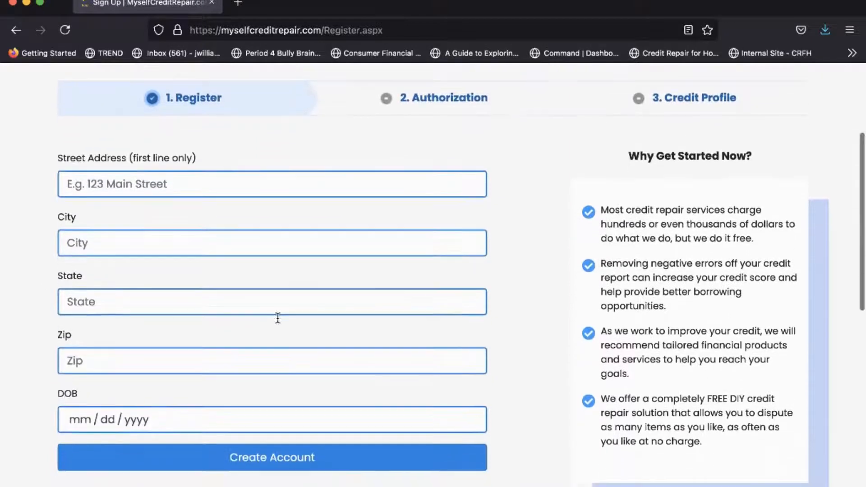
{"action": "left_click", "coordinate": [271, 184]}
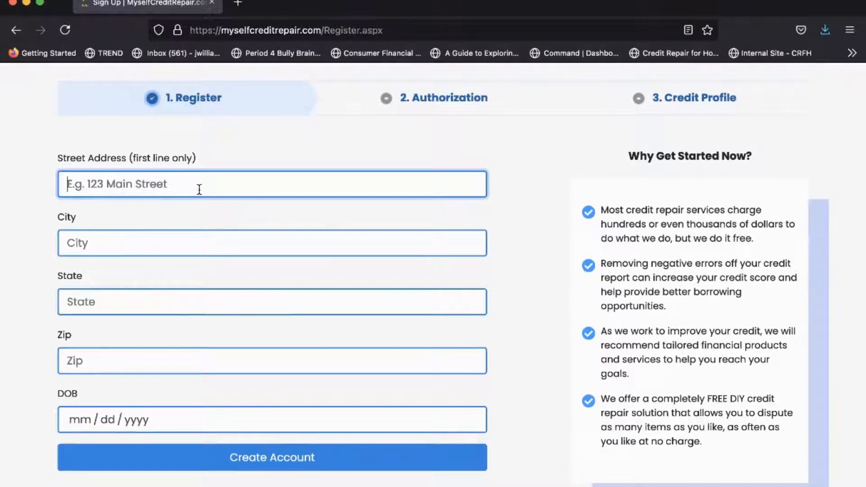
{"action": "type", "text": "123 Main St"}
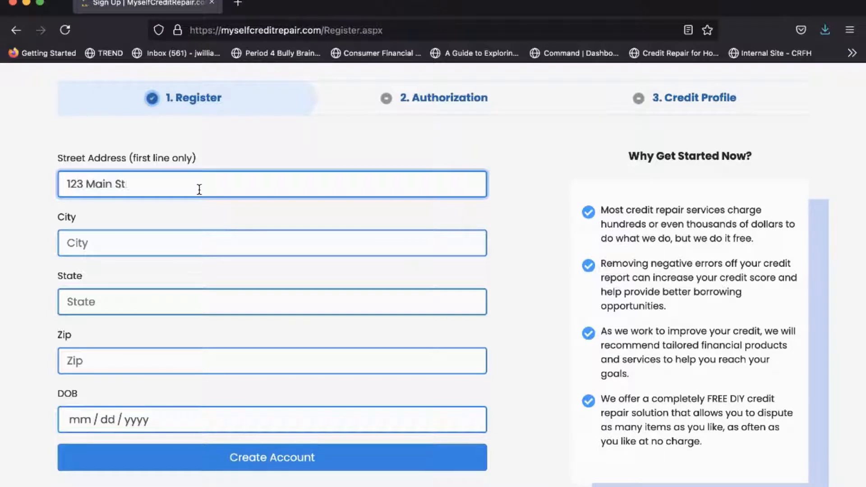
{"action": "type", "text": "P"}
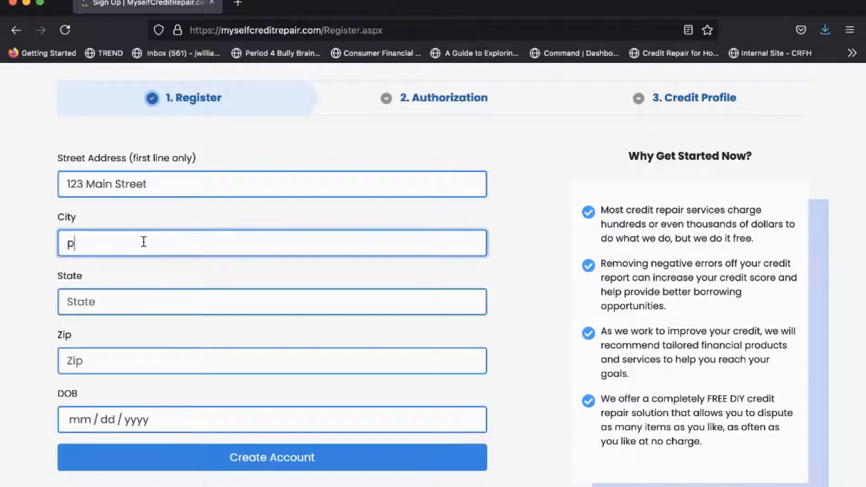
{"action": "type", "text": "hiladelphia"}
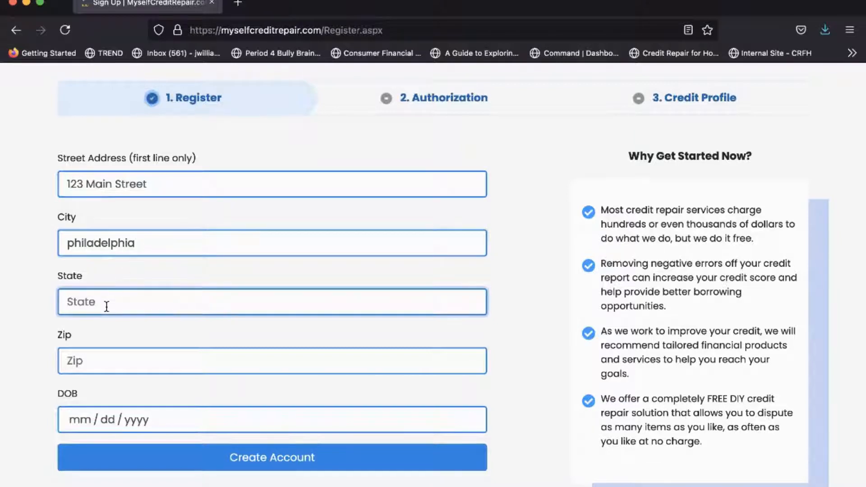
- Enter state PA, zip 19103 and date of birth 06/16/2021, then create the account
{"action": "type", "text": "PA"}
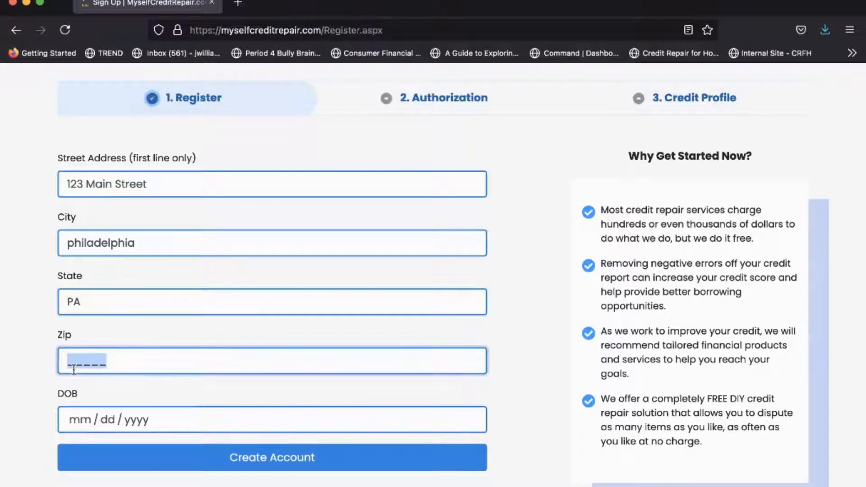
{"action": "type", "text": "19103"}
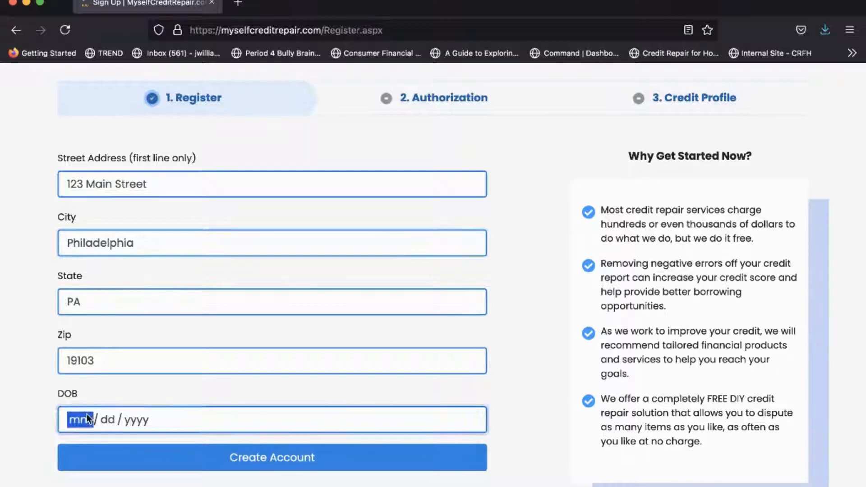
{"action": "type", "text": "06/16/2021"}
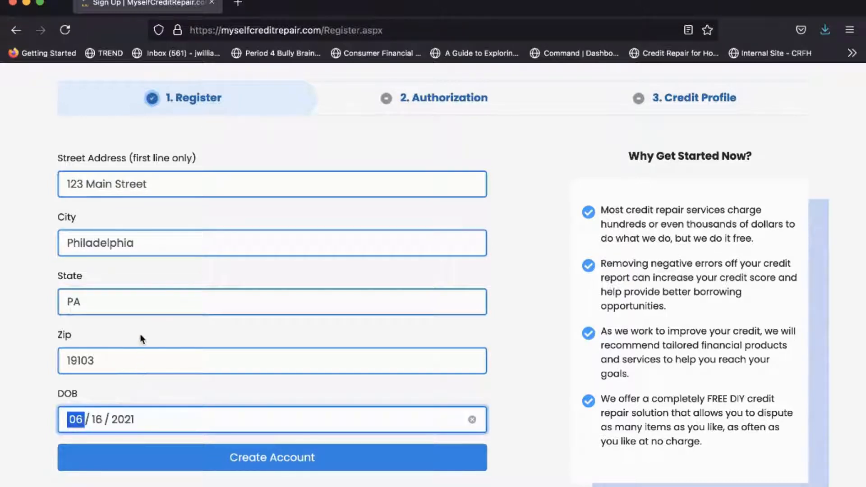
{"action": "scroll", "scroll_direction": "down", "scroll_amount": 3}
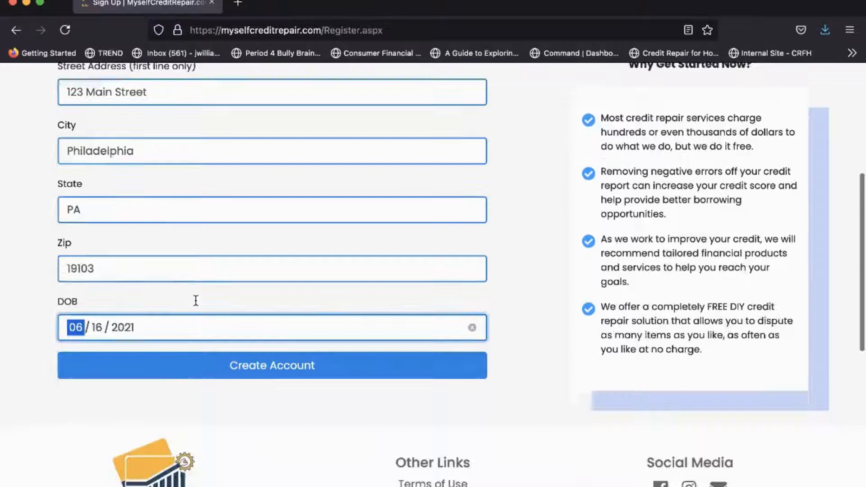
{"action": "left_click", "coordinate": [271, 365]}
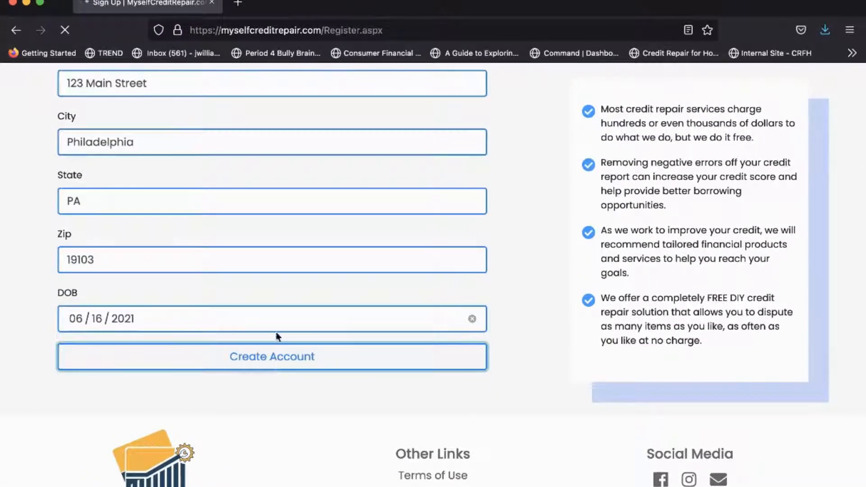
- Proceed through the Authorize popup to the Agreement & Disclosures
{"action": "left_click", "coordinate": [272, 357]}
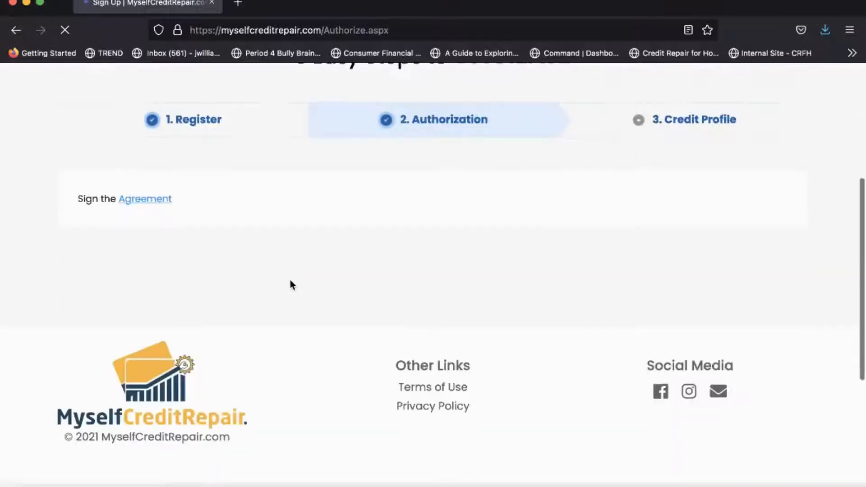
{"action": "left_click", "coordinate": [144, 199]}
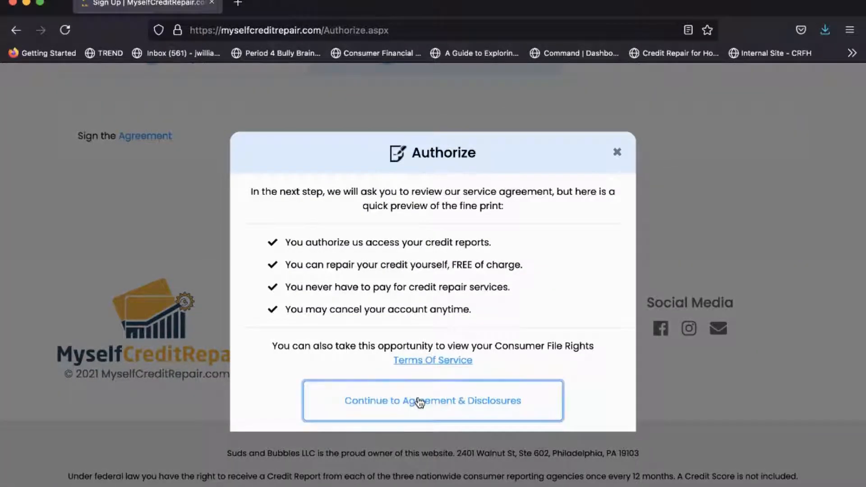
{"action": "left_click", "coordinate": [432, 401]}
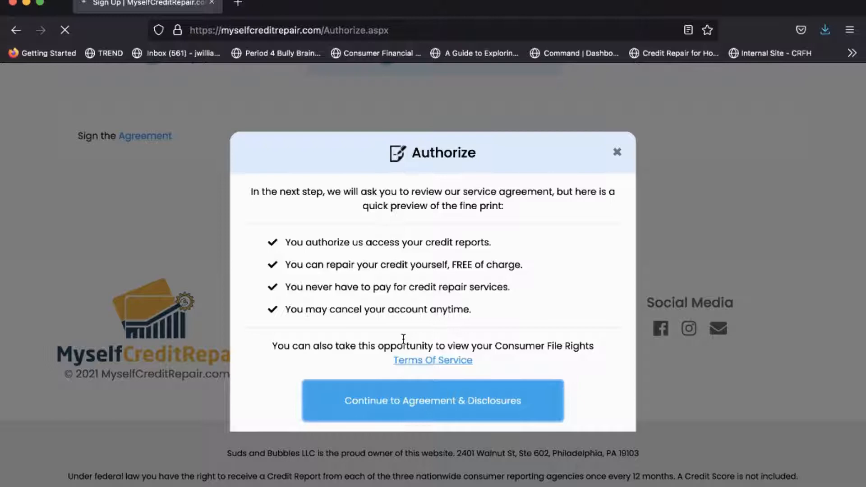
{"action": "left_click", "coordinate": [432, 400]}
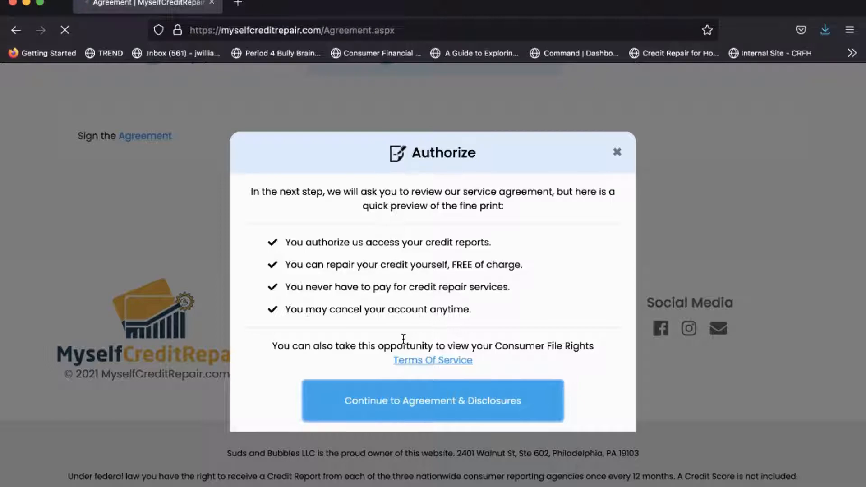
- Sign the service agreement as Jane Dow, agree to the terms, and submit it
{"action": "left_click", "coordinate": [432, 400]}
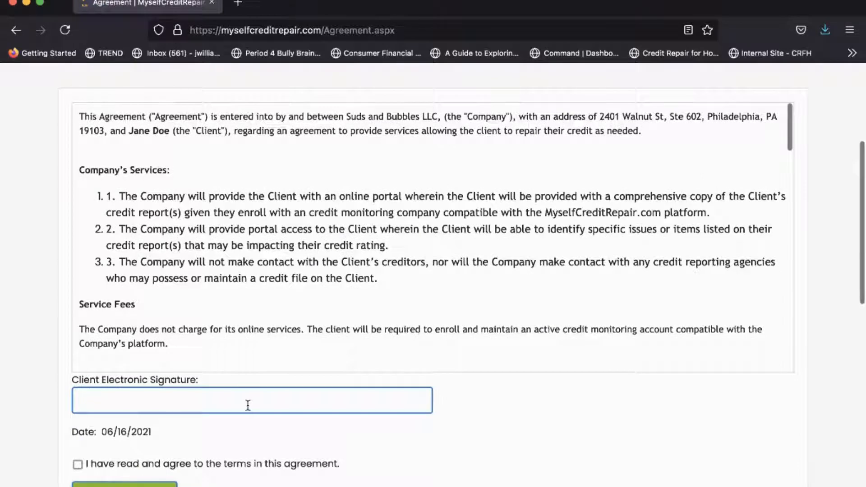
{"action": "type", "text": "Jane"}
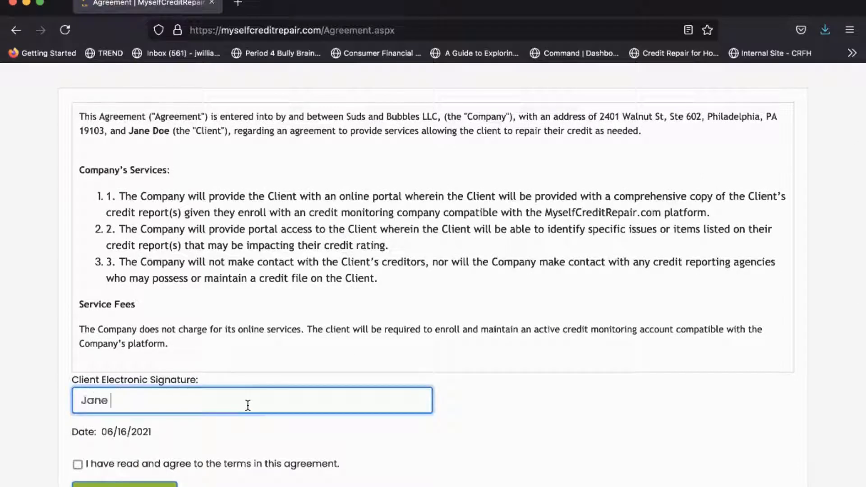
{"action": "type", "text": "Dow"}
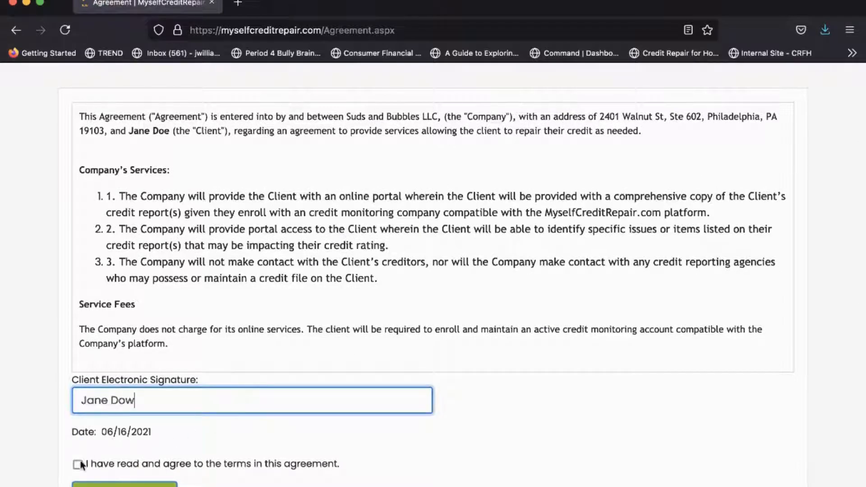
{"action": "left_click", "coordinate": [77, 465]}
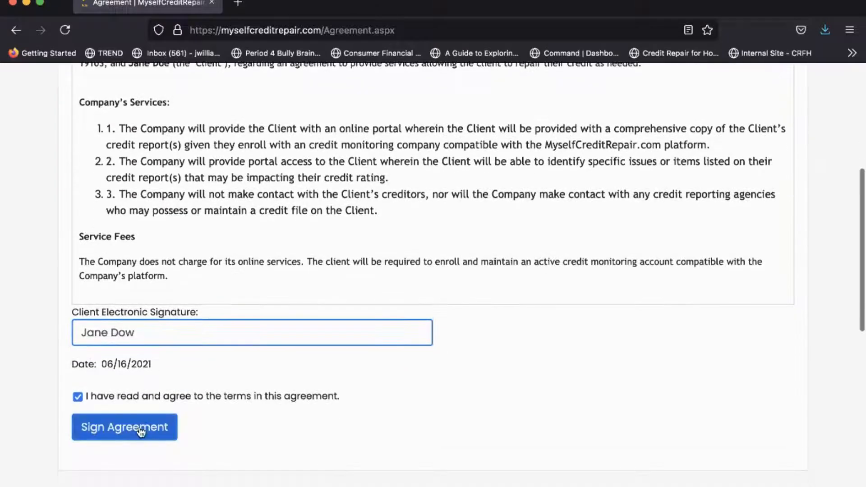
{"action": "left_click", "coordinate": [124, 427]}
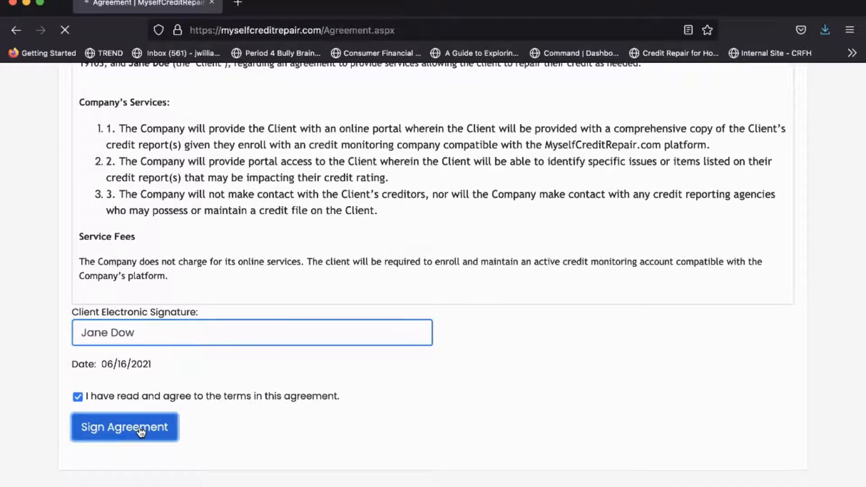
{"action": "left_click", "coordinate": [124, 427]}
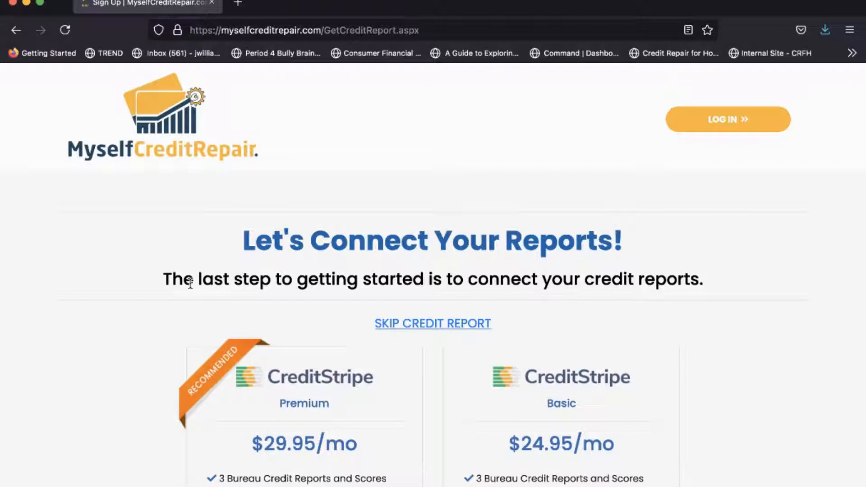
{"action": "scroll", "scroll_direction": "down", "scroll_amount": 3}
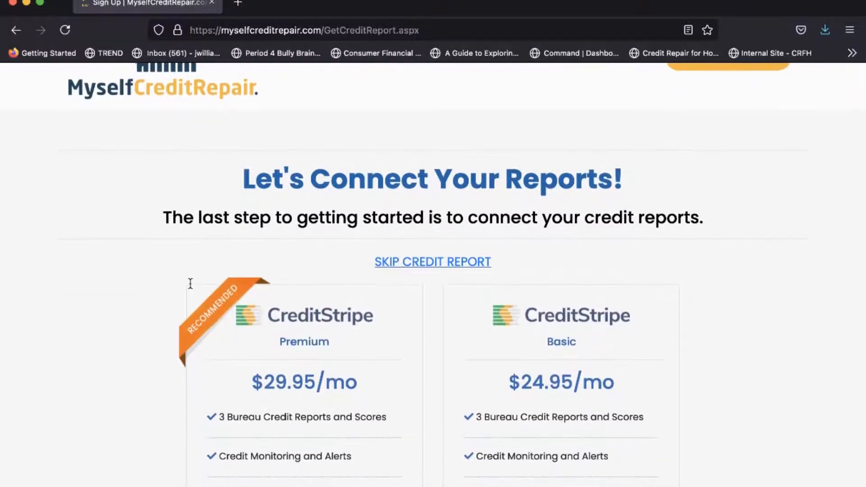
{"action": "scroll", "scroll_direction": "down", "scroll_amount": 3}
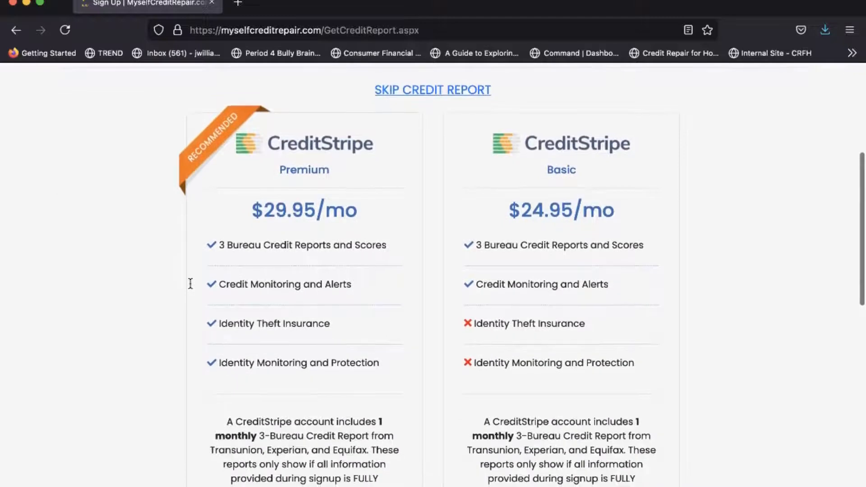
{"action": "scroll", "scroll_direction": "down", "scroll_amount": 3}
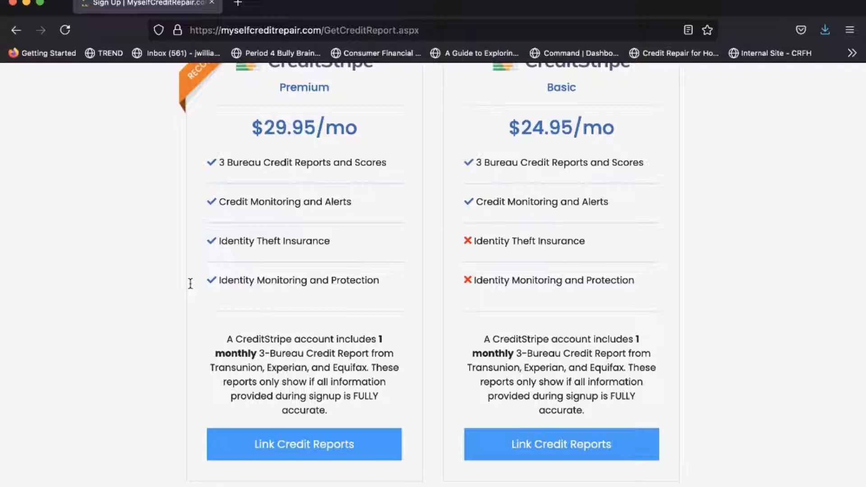
{"action": "scroll", "scroll_direction": "up", "scroll_amount": 3}
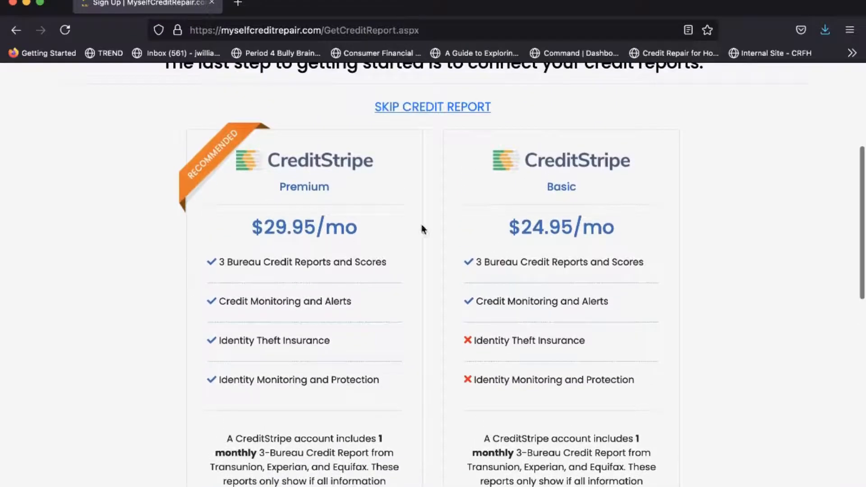
{"action": "scroll", "scroll_direction": "down", "scroll_amount": 3}
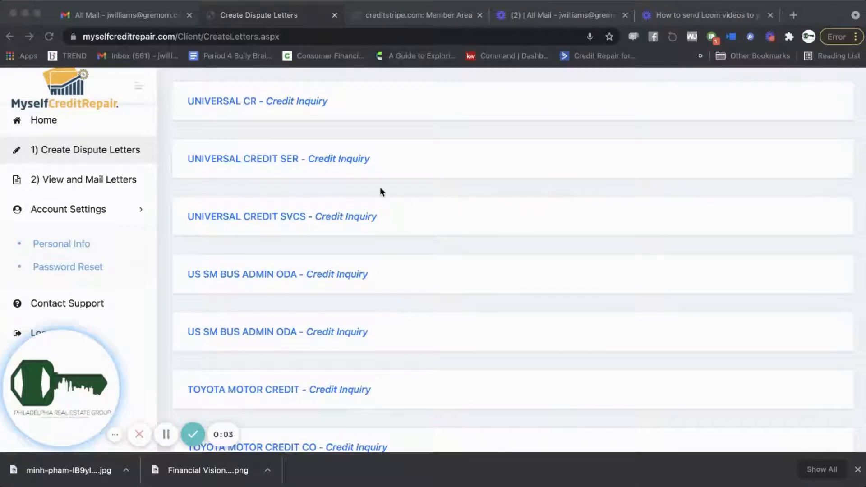
{"action": "mouse_move", "coordinate": [387, 226]}
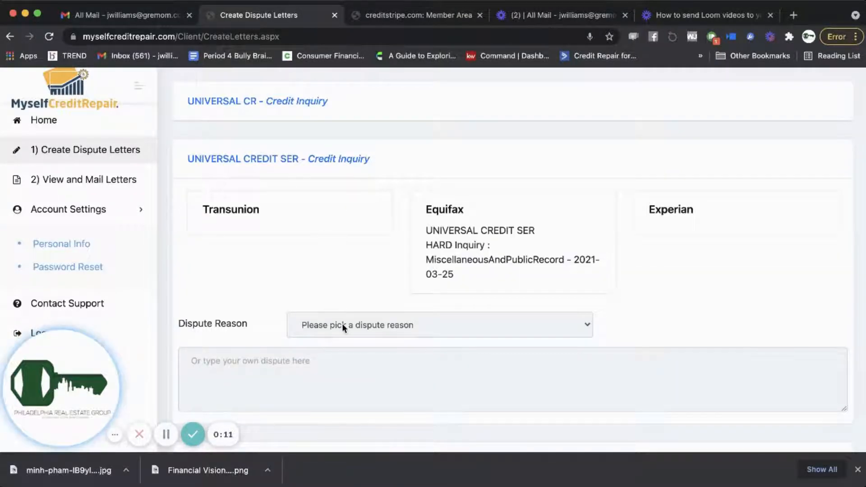
- Scroll through the Create Dispute Letters list and go to '2) View and Mail Letters' in the sidebar
{"action": "scroll", "scroll_direction": "down", "scroll_amount": 3}
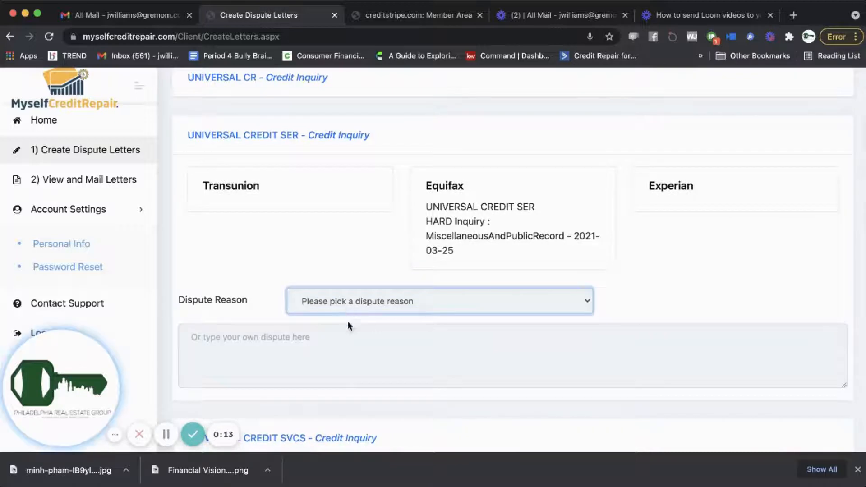
{"action": "mouse_move", "coordinate": [353, 412]}
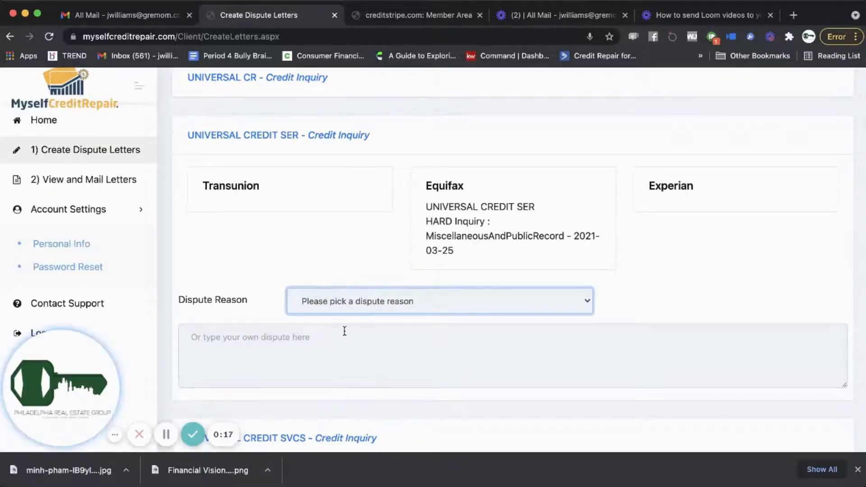
{"action": "scroll", "scroll_direction": "down", "scroll_amount": 3}
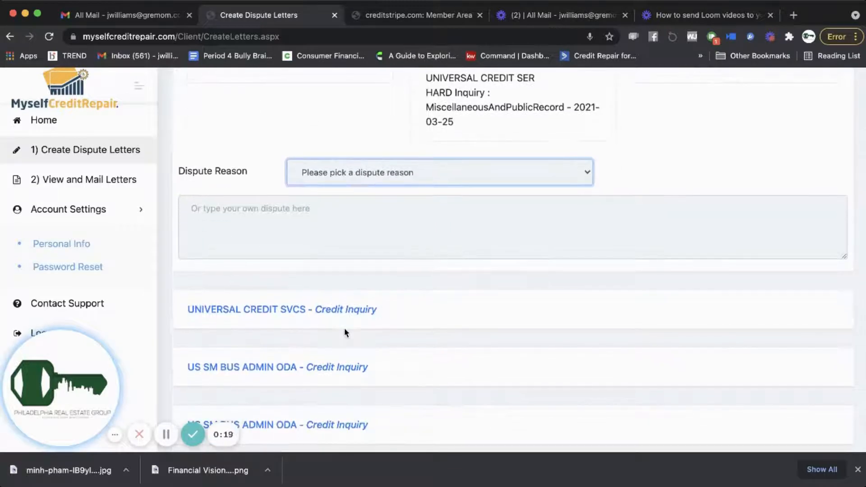
{"action": "mouse_move", "coordinate": [354, 341]}
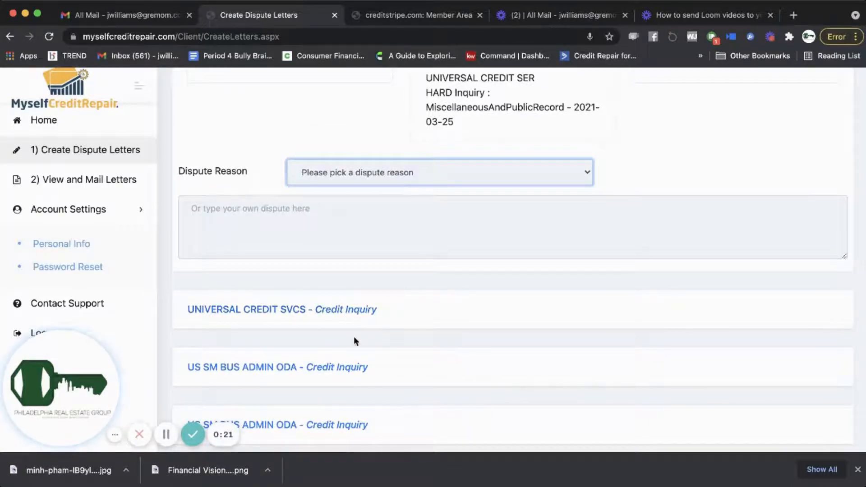
{"action": "scroll", "scroll_direction": "down", "scroll_amount": 3}
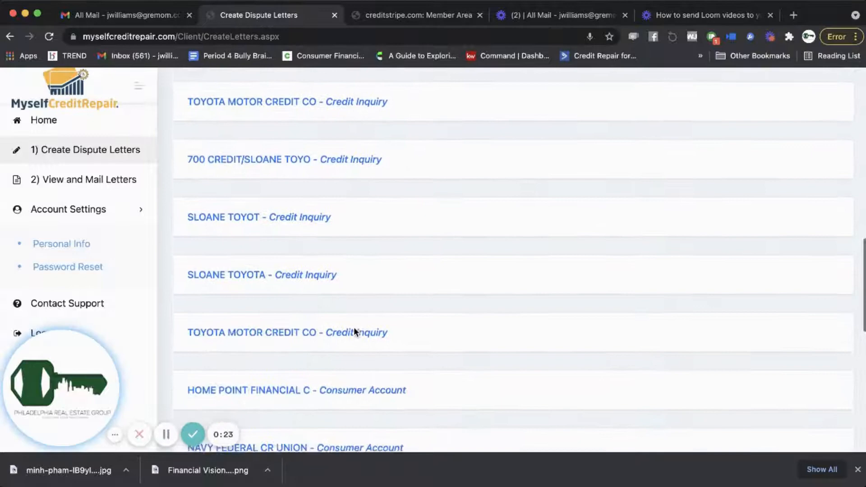
{"action": "scroll", "scroll_direction": "down", "scroll_amount": 3}
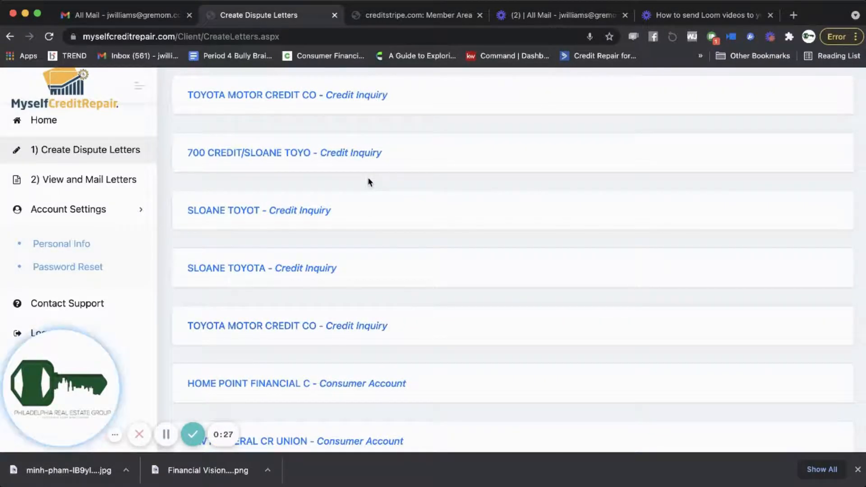
{"action": "mouse_move", "coordinate": [393, 238]}
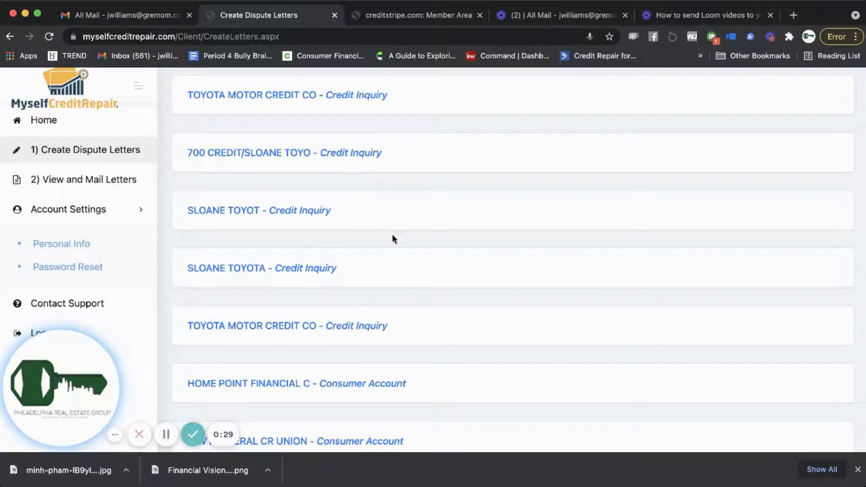
{"action": "scroll", "scroll_direction": "down", "scroll_amount": 3}
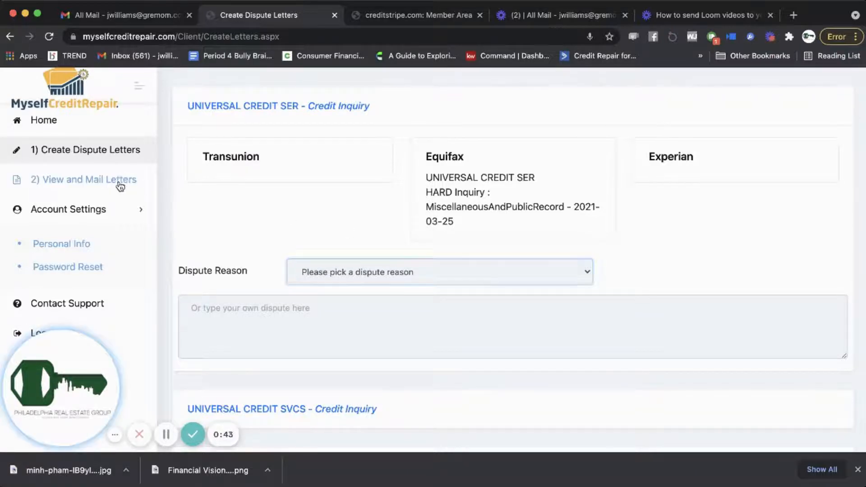
{"action": "left_click", "coordinate": [87, 179]}
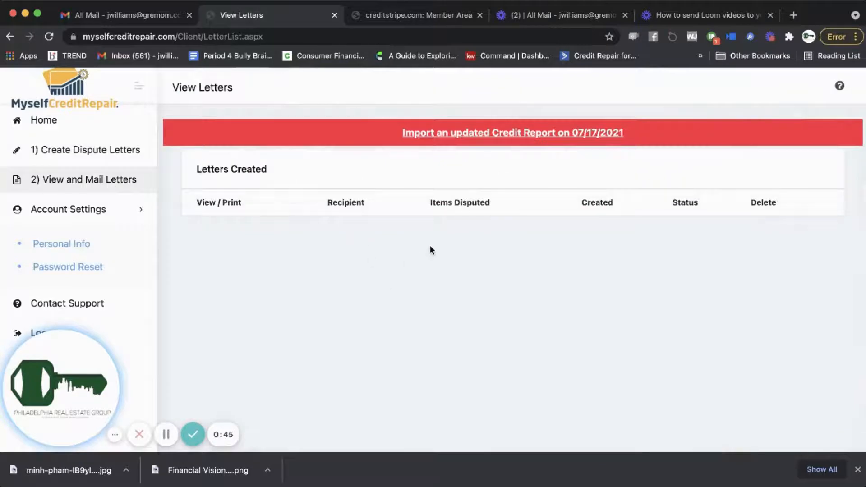